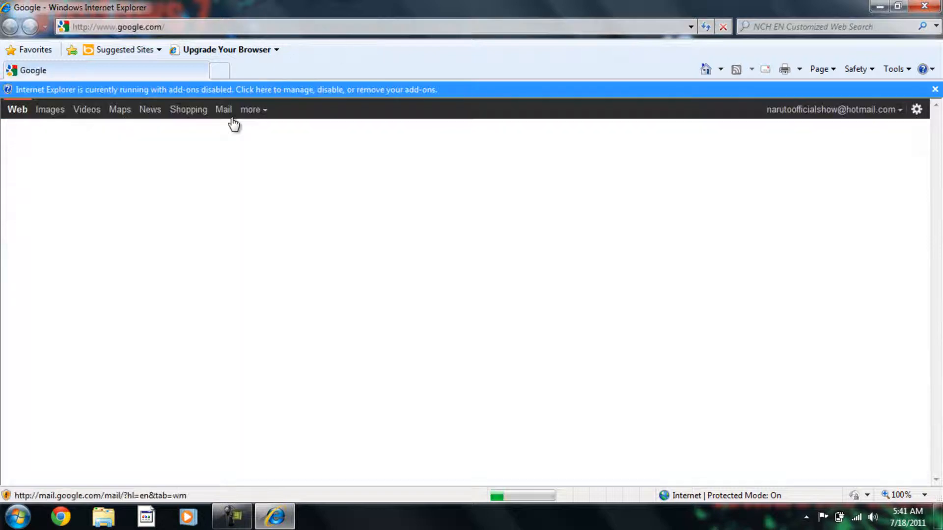
- Search Google for 'download banana screen 1.2 3' via the typed suggestion
{"action": "type", "text": "D"}
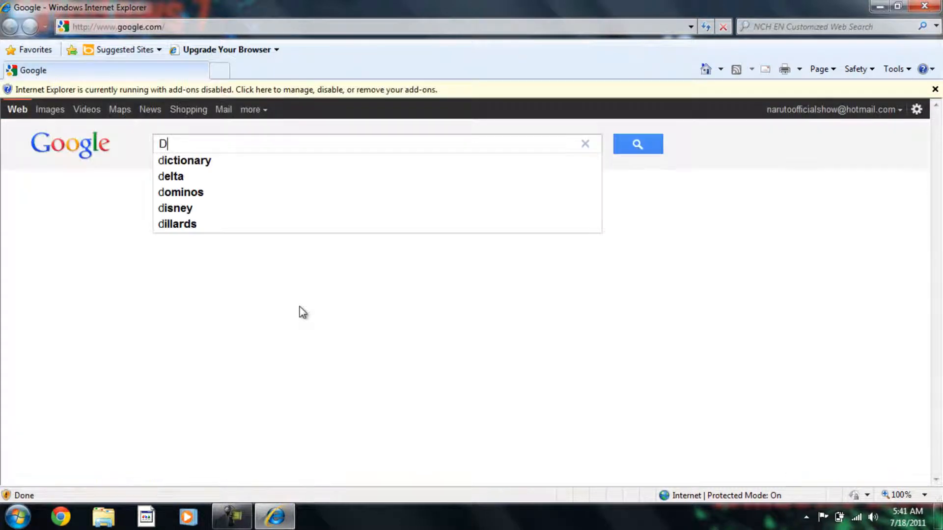
{"action": "type", "text": "ownload banna"}
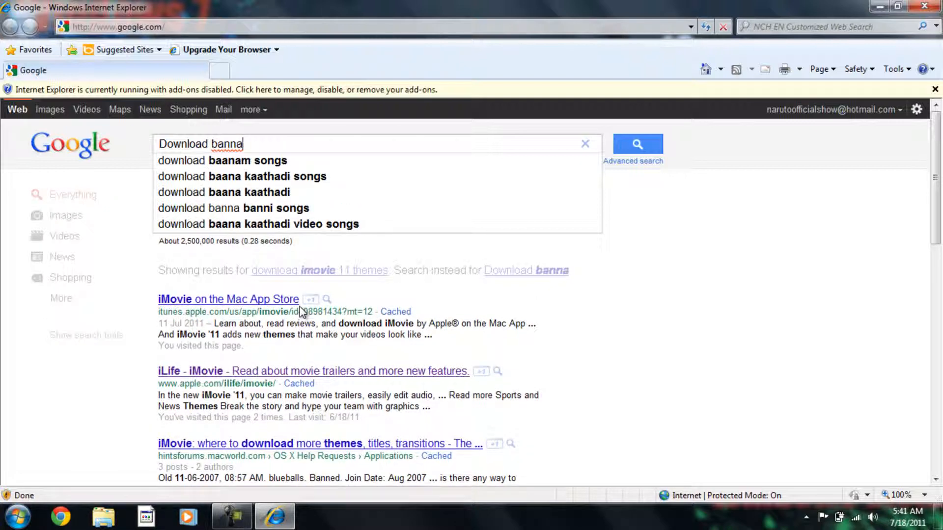
{"action": "type", "text": "scre"}
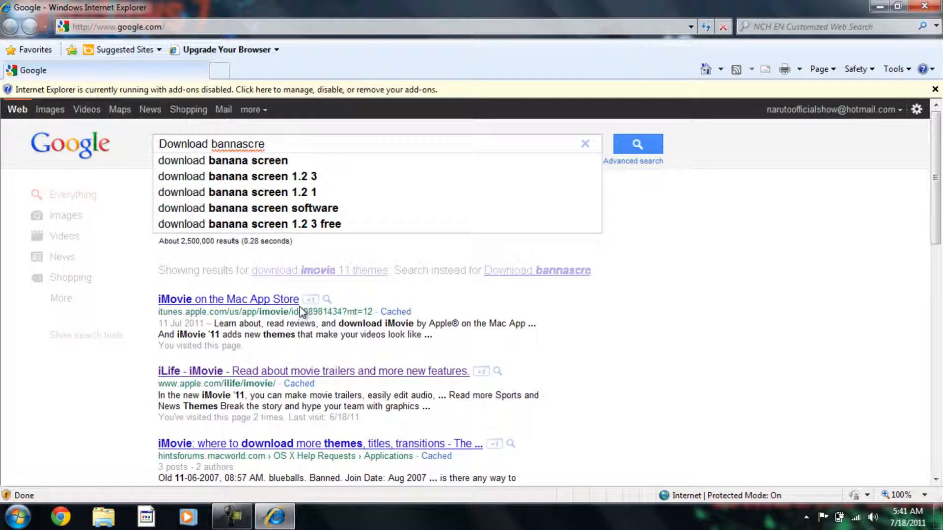
{"action": "left_click", "coordinate": [237, 176]}
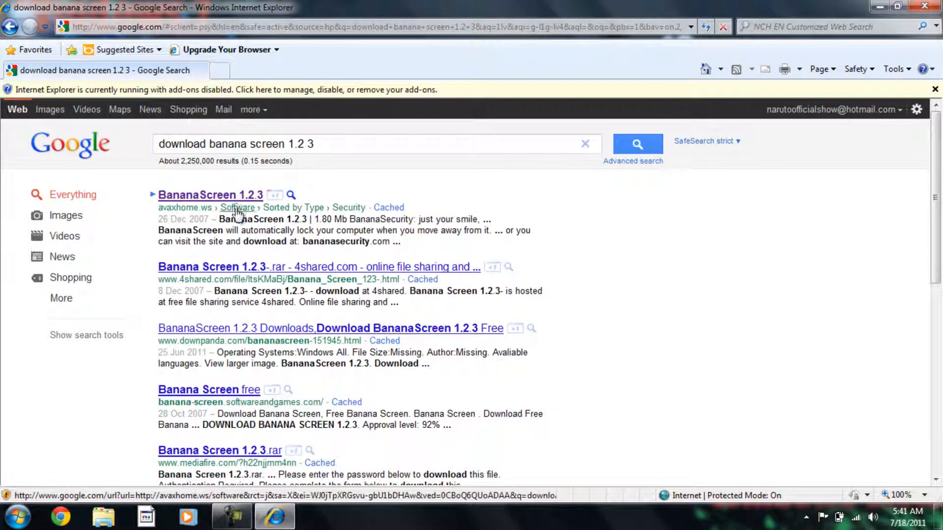
- Reach the RapidShare page for BananaScreen_1.2.3.rar from the AvaxHome result
{"action": "left_click", "coordinate": [210, 195]}
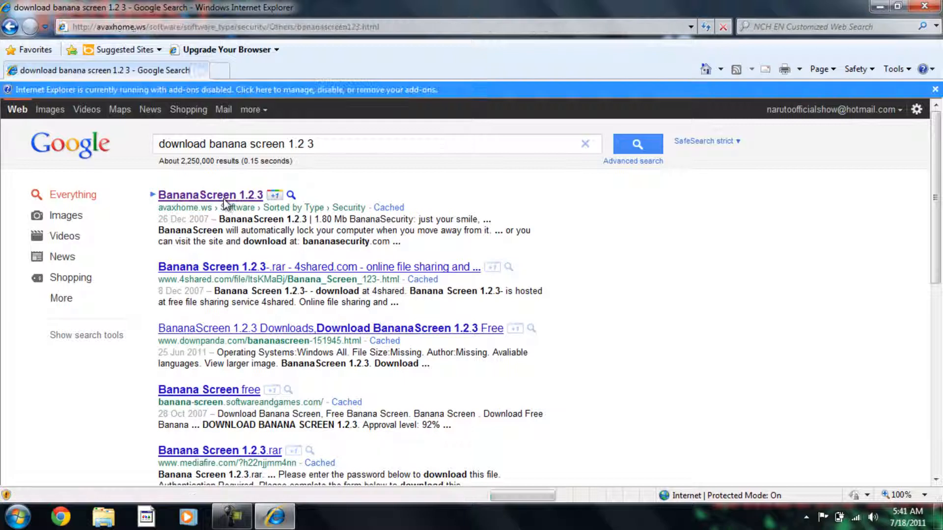
{"action": "left_click", "coordinate": [210, 194]}
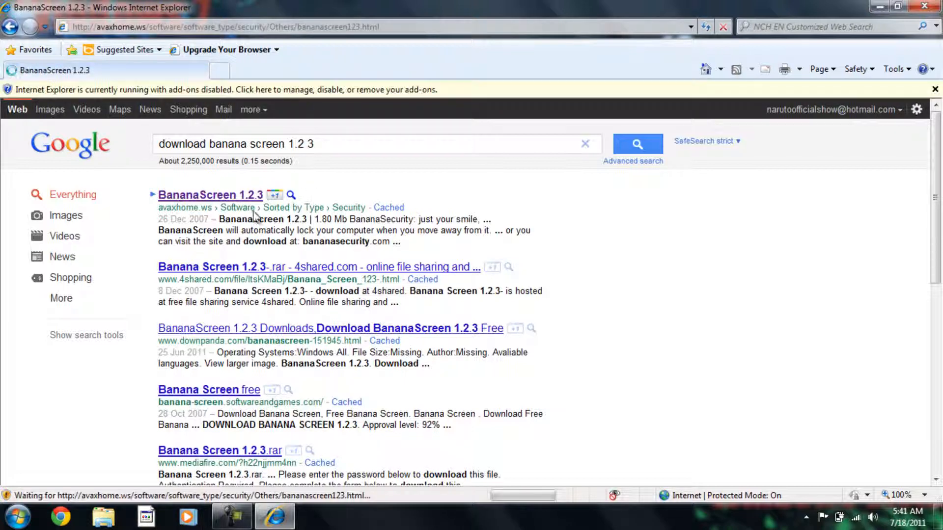
{"action": "left_click", "coordinate": [210, 194]}
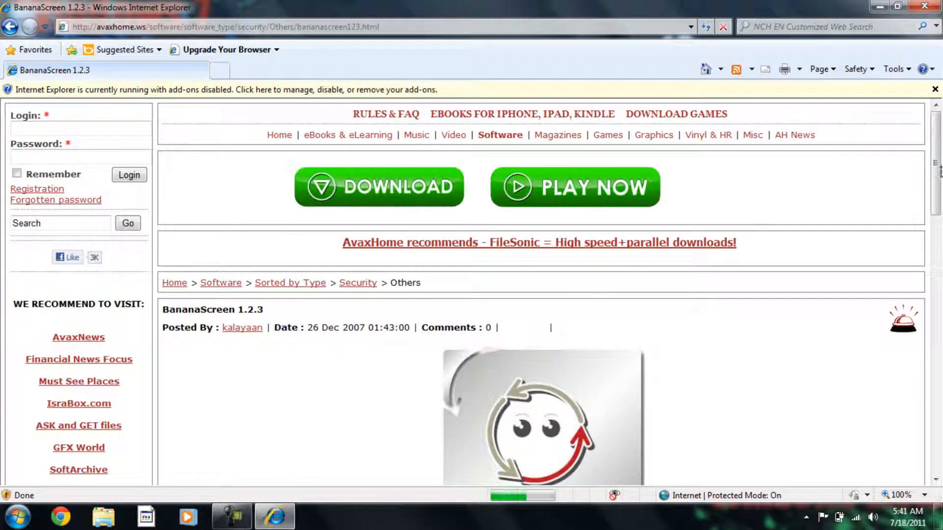
{"action": "scroll", "scroll_direction": "down", "scroll_amount": 3}
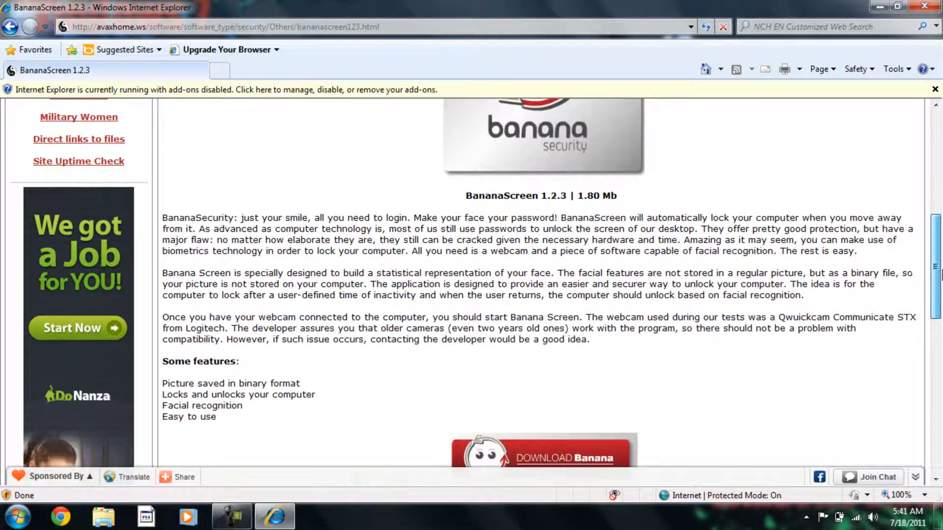
{"action": "scroll", "scroll_direction": "down", "scroll_amount": 3}
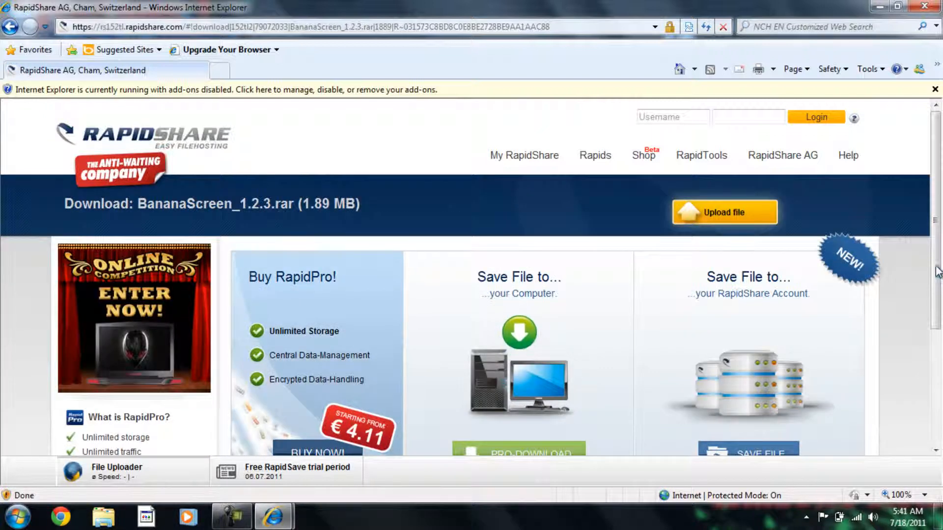
- Save BananaScreen_1.2.3.rar via free download into Downloads, replacing the existing copy
{"action": "scroll", "scroll_direction": "down", "scroll_amount": 3}
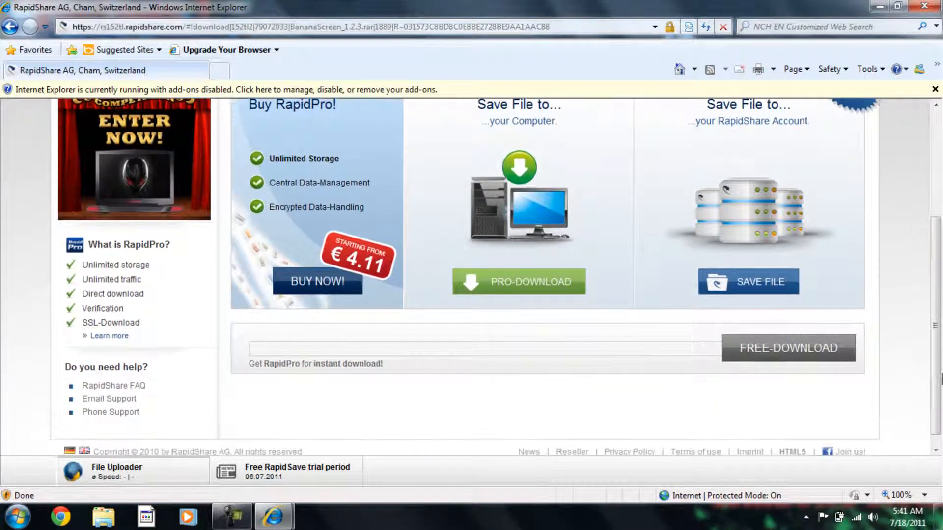
{"action": "scroll", "scroll_direction": "down", "scroll_amount": 3}
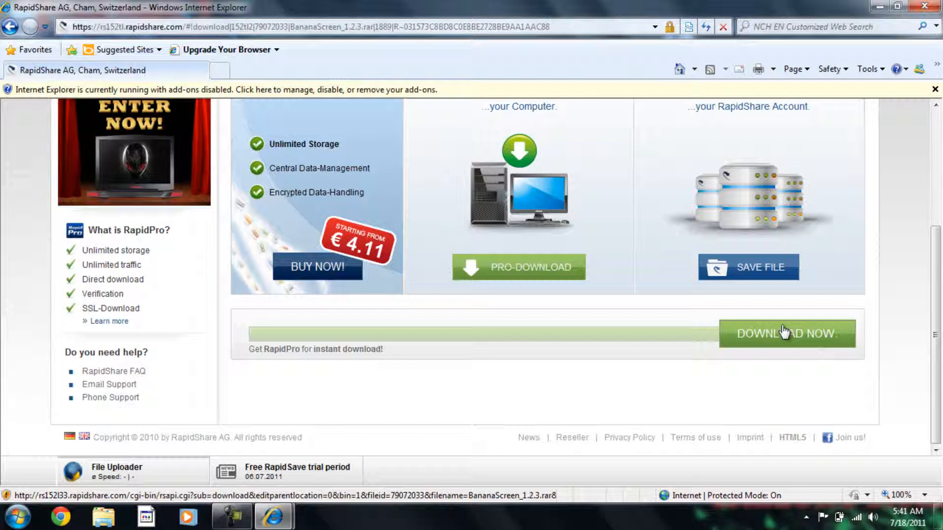
{"action": "left_click", "coordinate": [787, 334]}
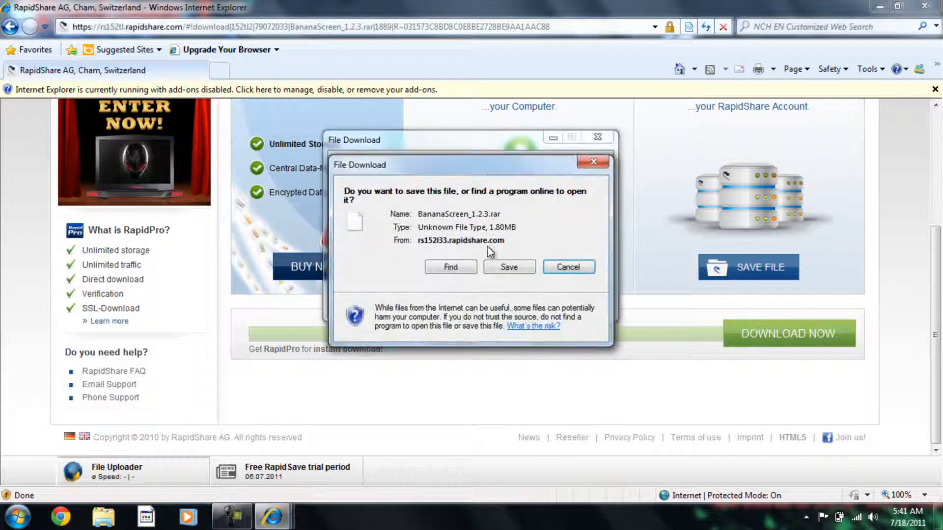
{"action": "left_click", "coordinate": [508, 267]}
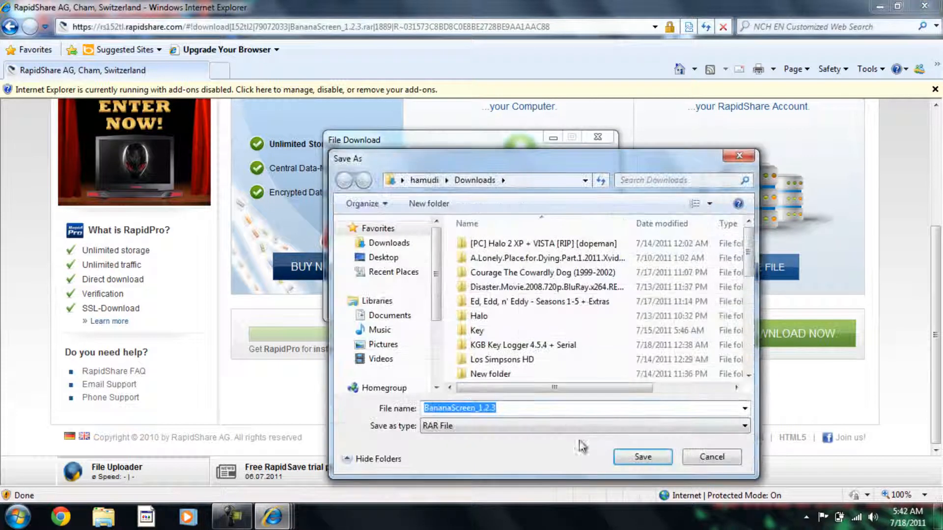
{"action": "left_click", "coordinate": [641, 457]}
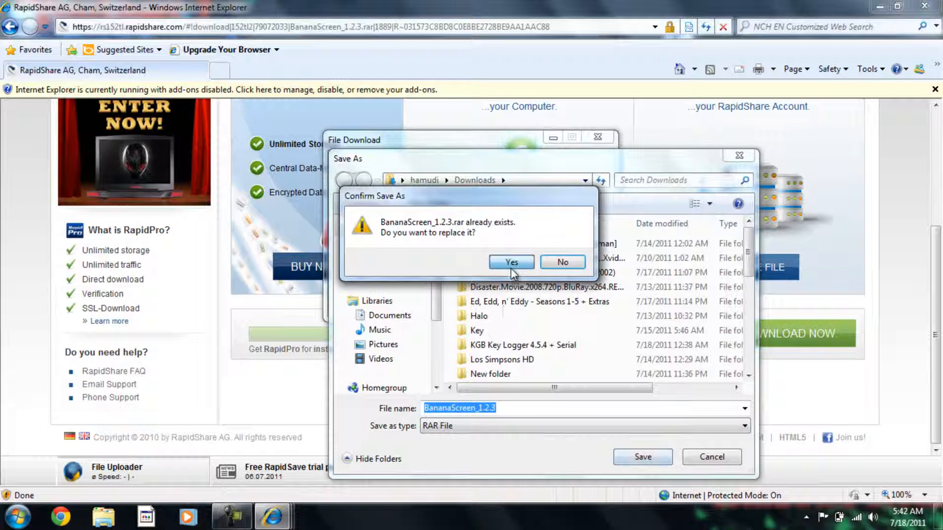
{"action": "left_click", "coordinate": [510, 262]}
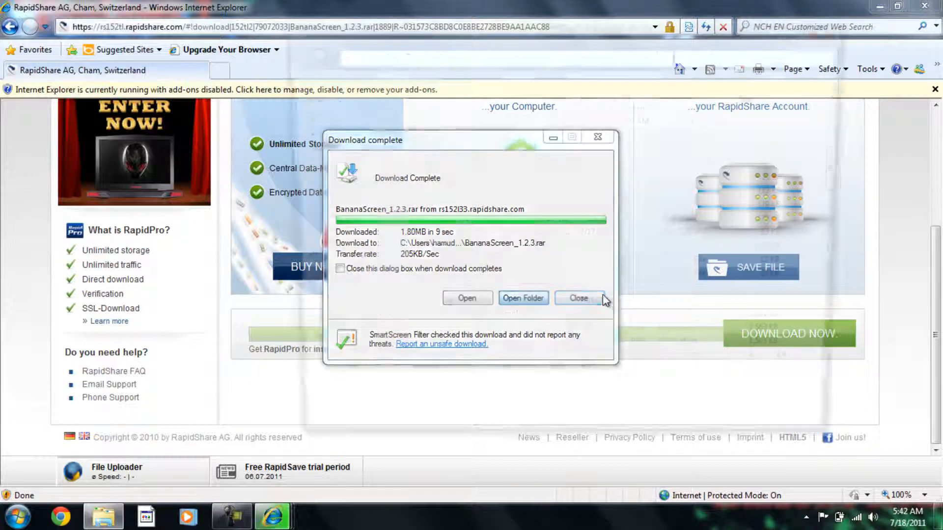
- Show BananaScreen_1.2.3.rar in Downloads and extract its contents
{"action": "left_click", "coordinate": [523, 298]}
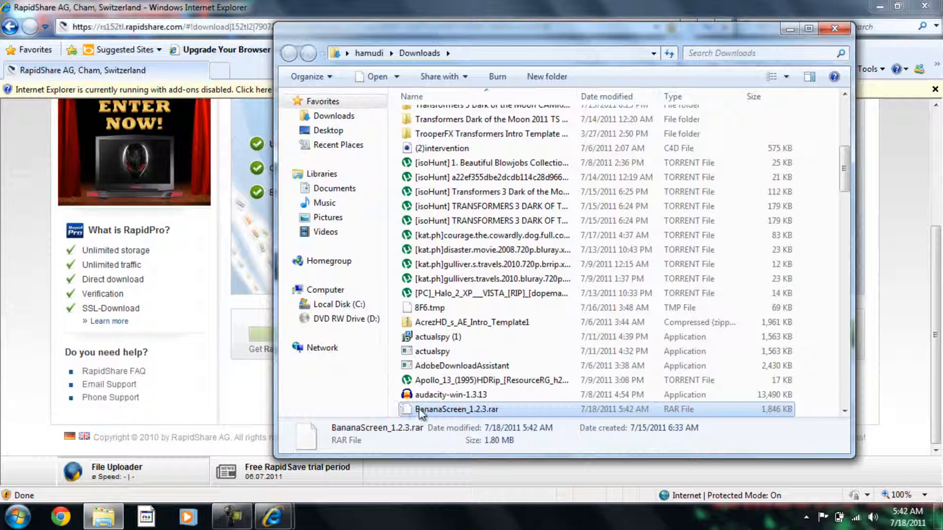
{"action": "right_click", "coordinate": [457, 409]}
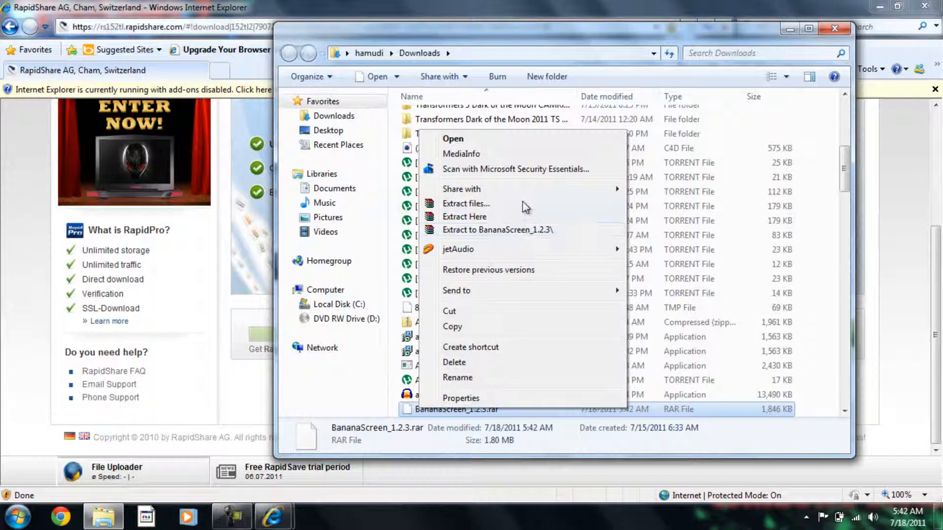
{"action": "left_click", "coordinate": [466, 203]}
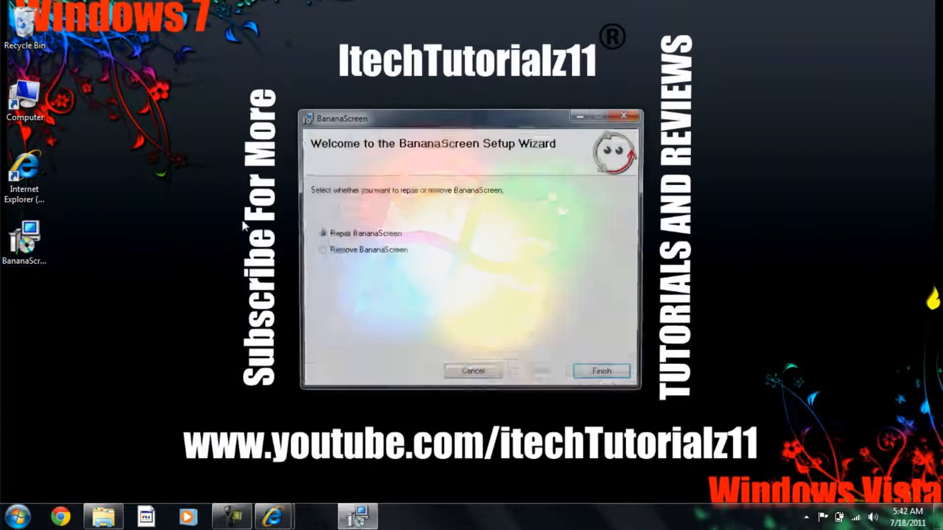
- Cancel the repair wizard and launch Install from the extracted installer file
{"action": "left_click", "coordinate": [601, 372]}
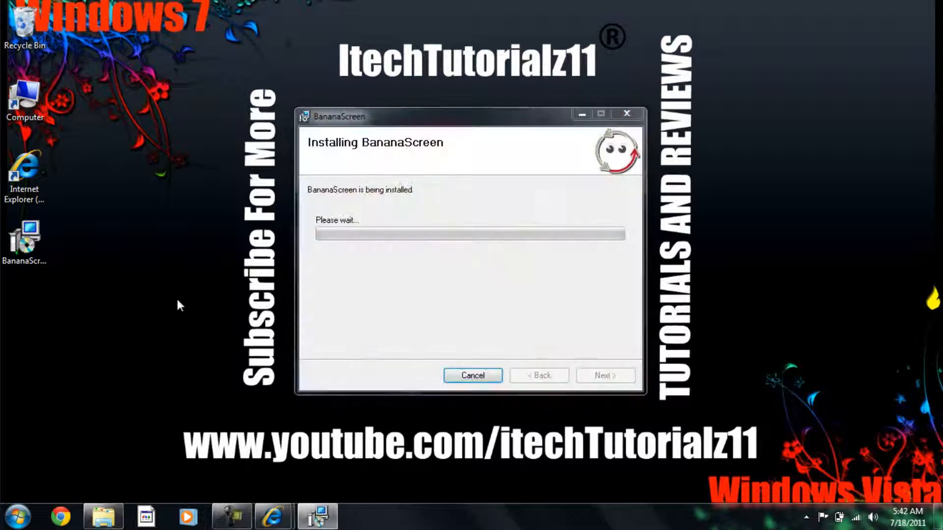
{"action": "left_click", "coordinate": [473, 375]}
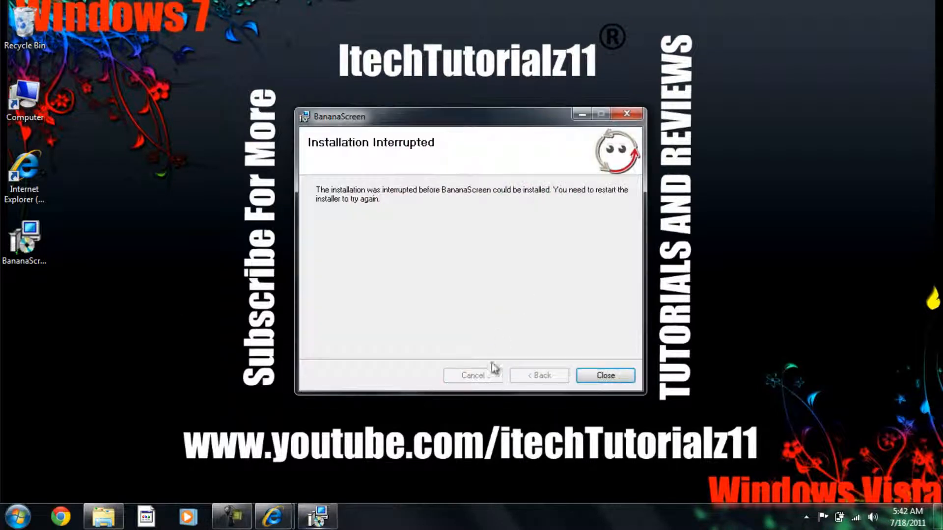
{"action": "right_click", "coordinate": [24, 241]}
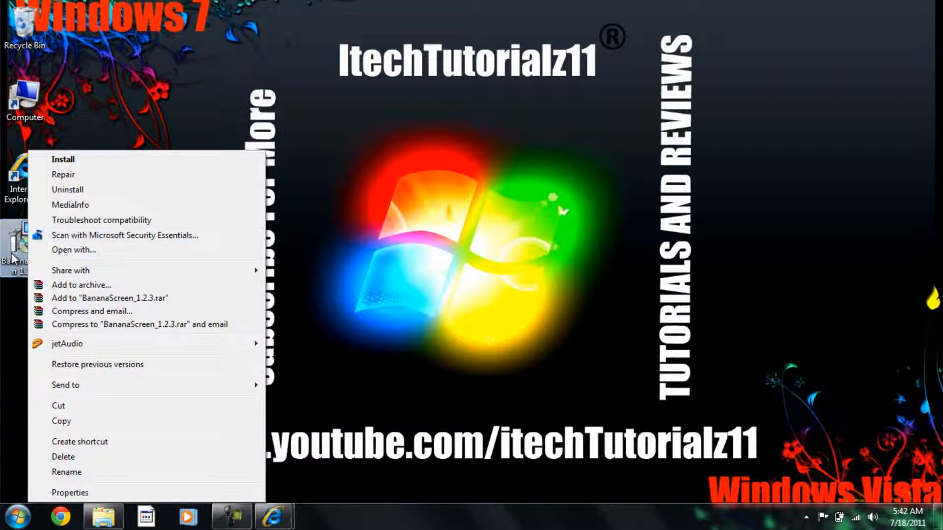
{"action": "left_click", "coordinate": [62, 159]}
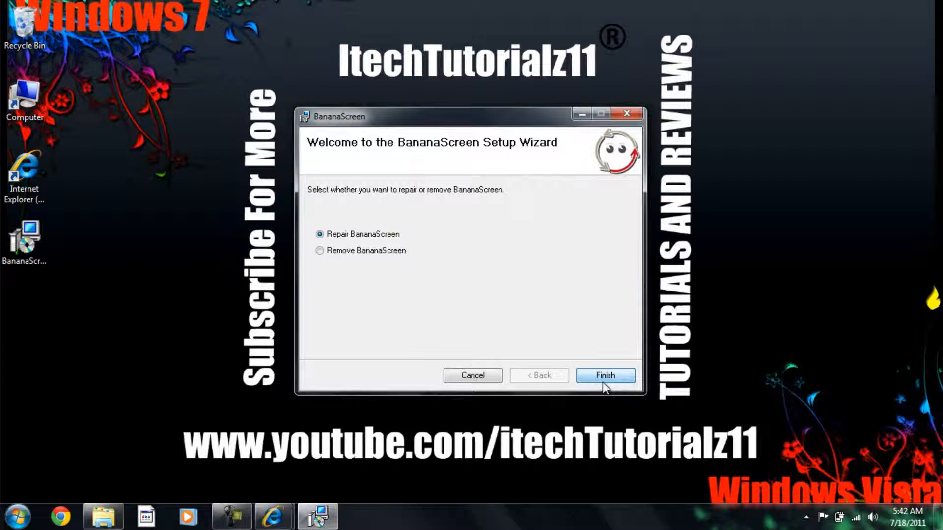
- Finish the install, continuing past BananaLockScreen in use, and dismiss the restart prompt
{"action": "left_click", "coordinate": [604, 375]}
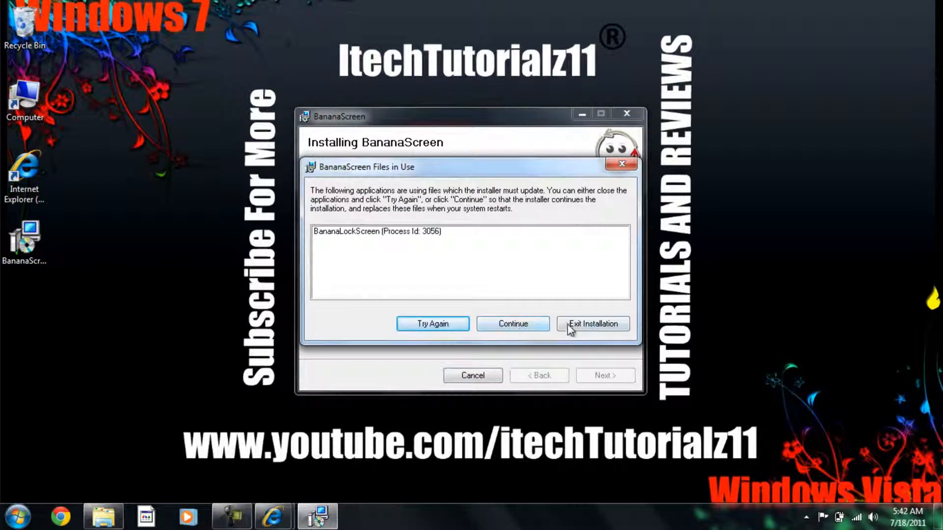
{"action": "left_click", "coordinate": [512, 323]}
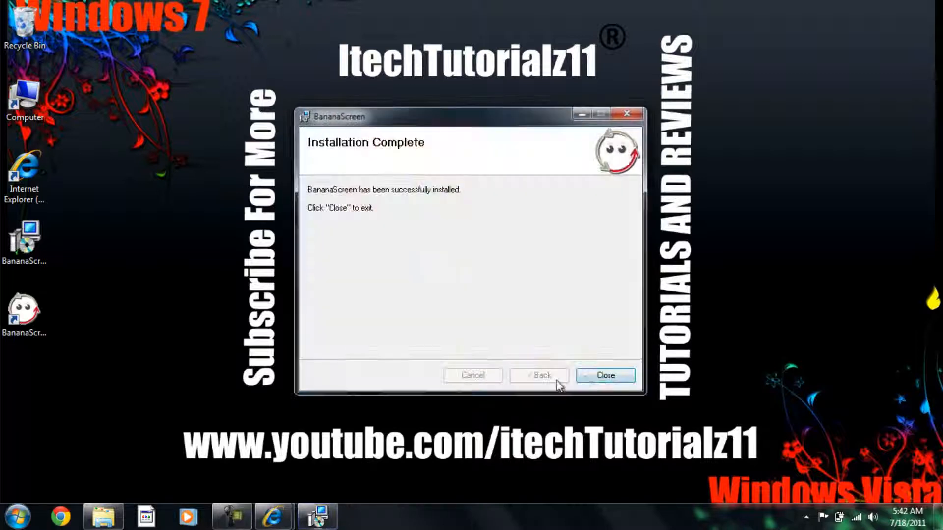
{"action": "left_click", "coordinate": [604, 375]}
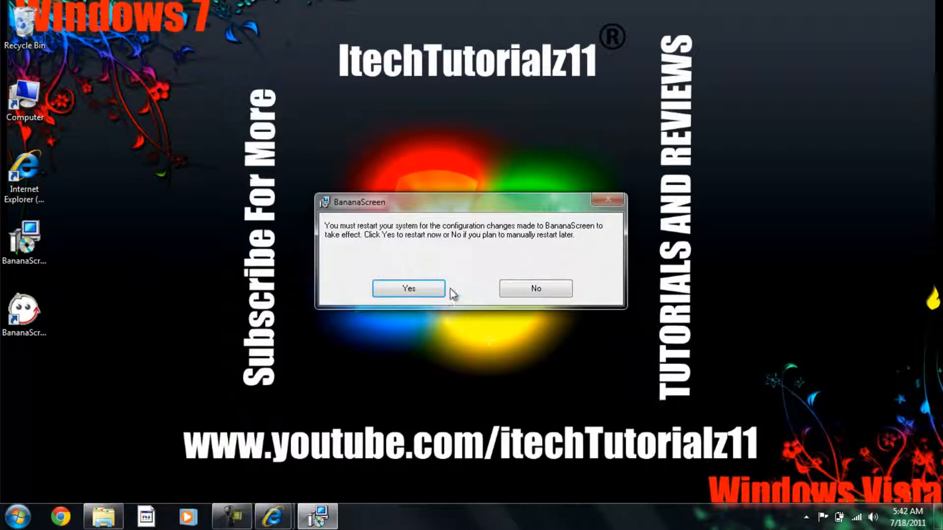
{"action": "left_click", "coordinate": [534, 289]}
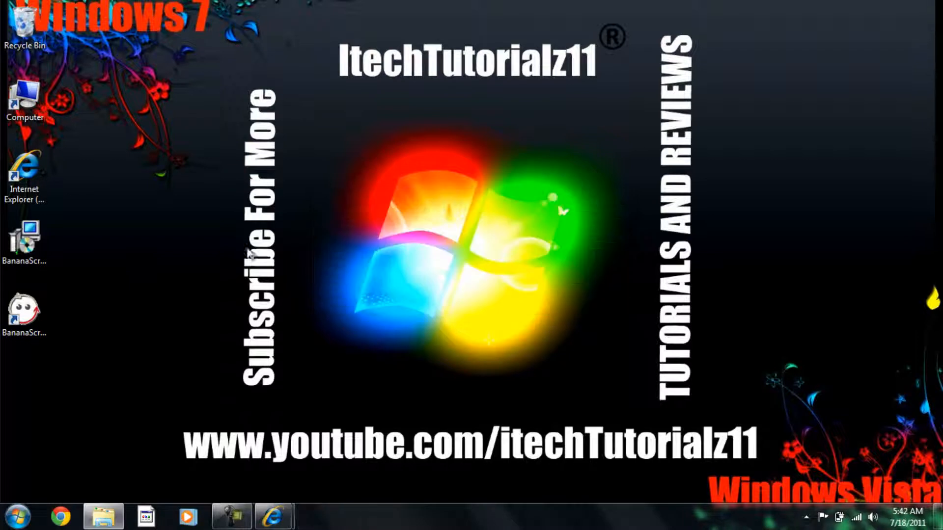
- Launch BananaScreen from its new desktop shortcut
{"action": "left_click", "coordinate": [26, 315]}
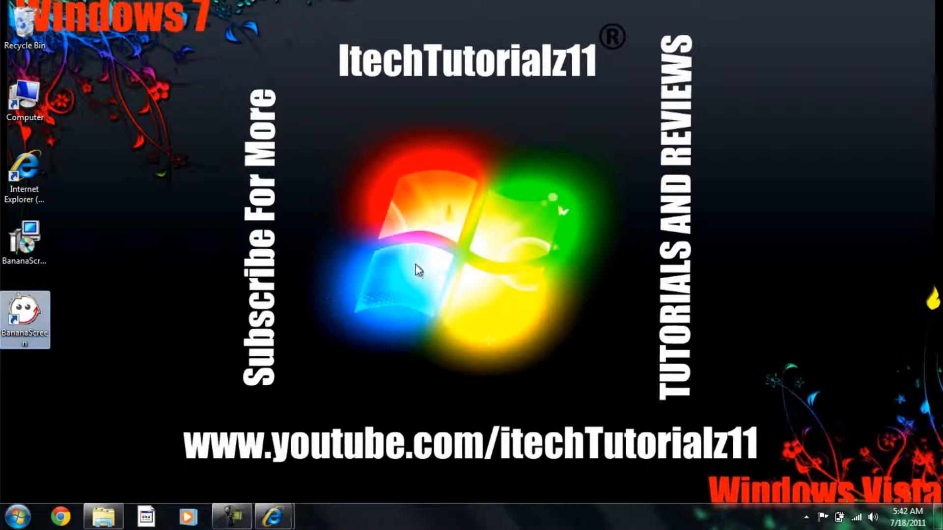
{"action": "mouse_move", "coordinate": [477, 312]}
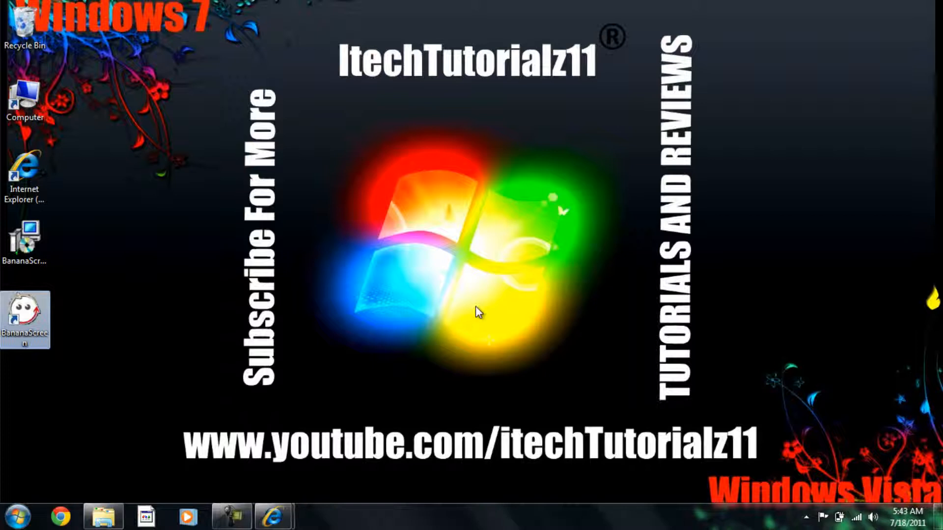
{"action": "left_click", "coordinate": [808, 518]}
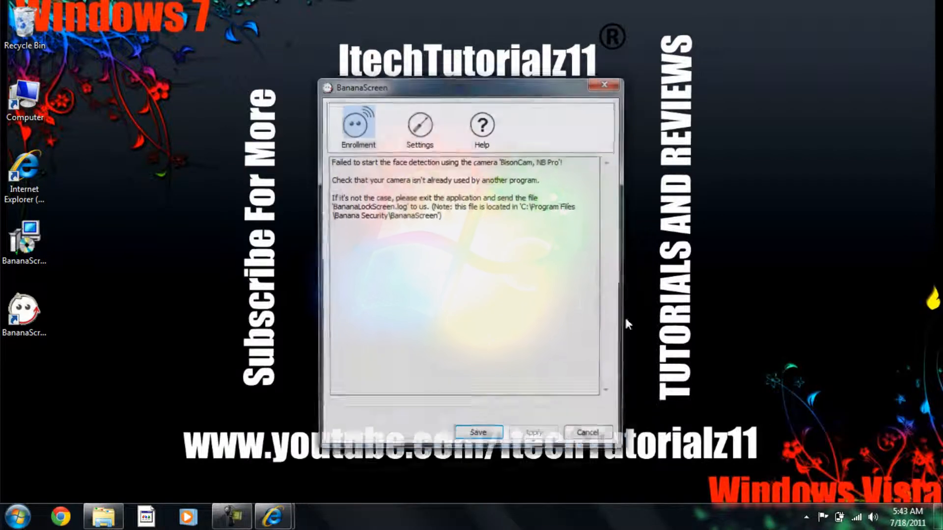
{"action": "left_click", "coordinate": [419, 125]}
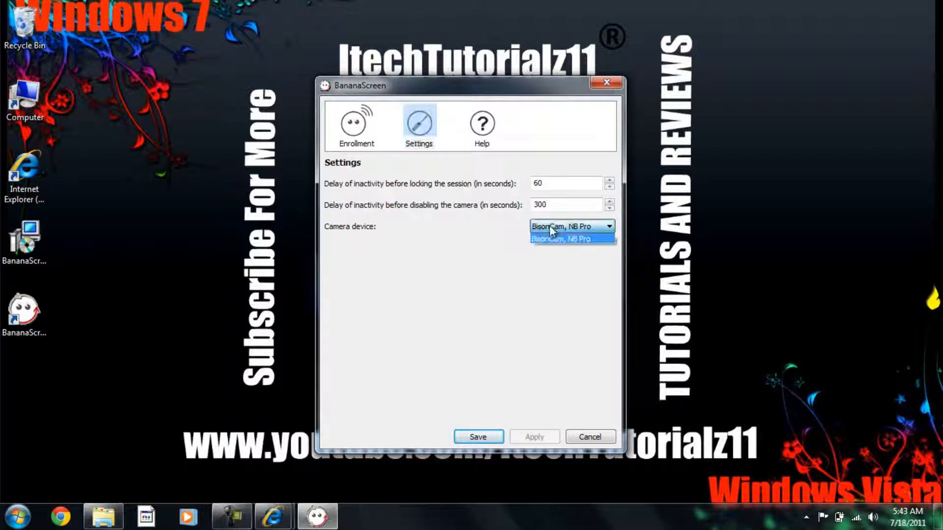
{"action": "left_click", "coordinate": [564, 239]}
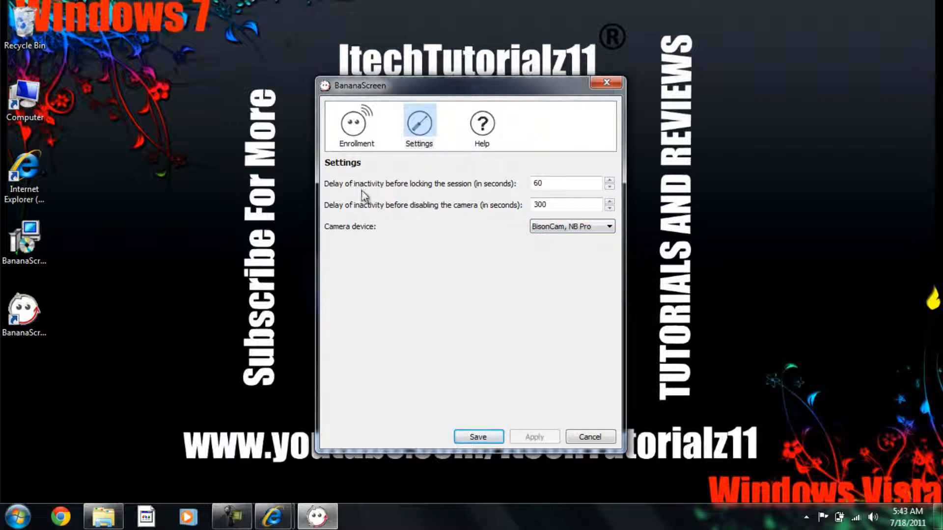
{"action": "mouse_move", "coordinate": [397, 196]}
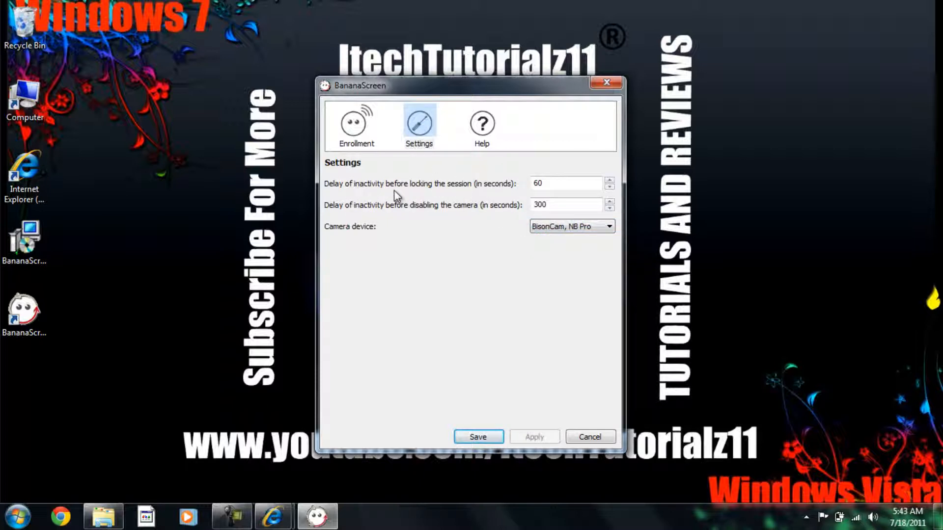
{"action": "mouse_move", "coordinate": [354, 127]}
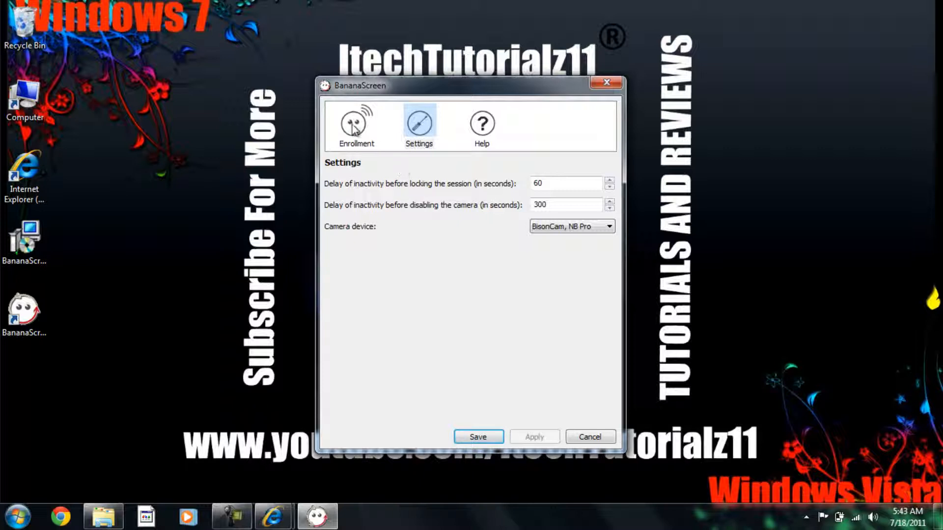
{"action": "left_click", "coordinate": [356, 125]}
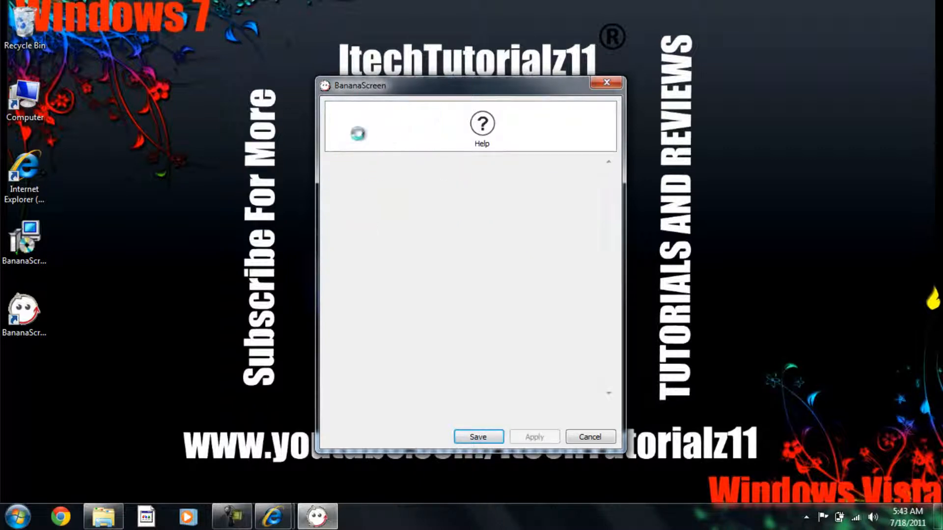
{"action": "left_click", "coordinate": [357, 127]}
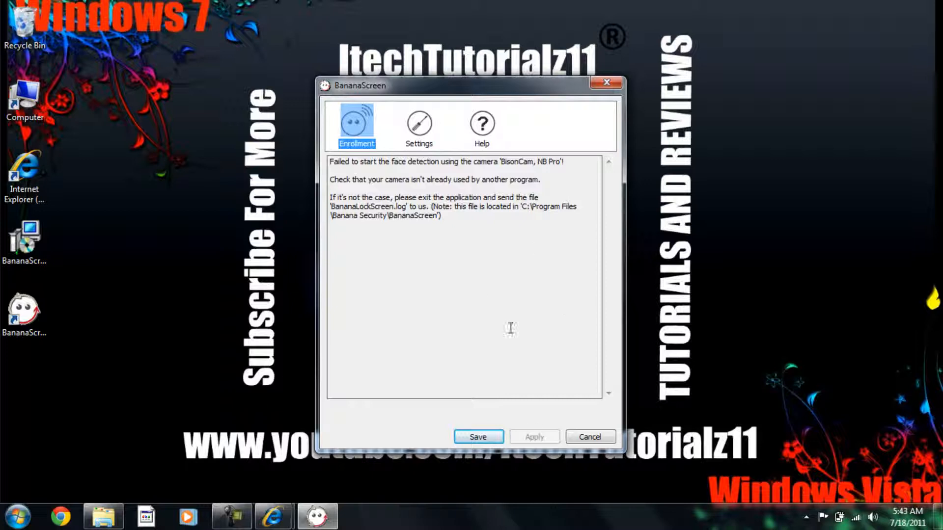